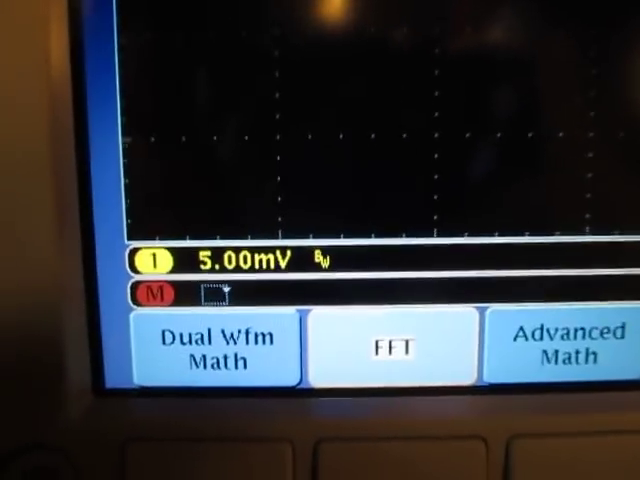
Step: Enable the channel 1 FFT math waveform and show the window-type list (Hanning selected)
left_click(393, 348)
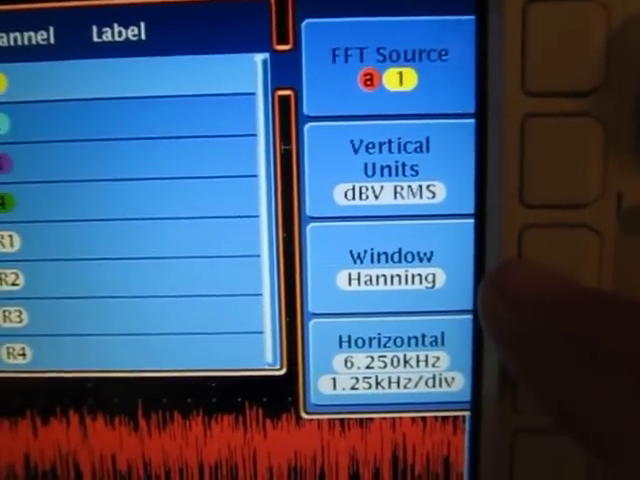
left_click(390, 265)
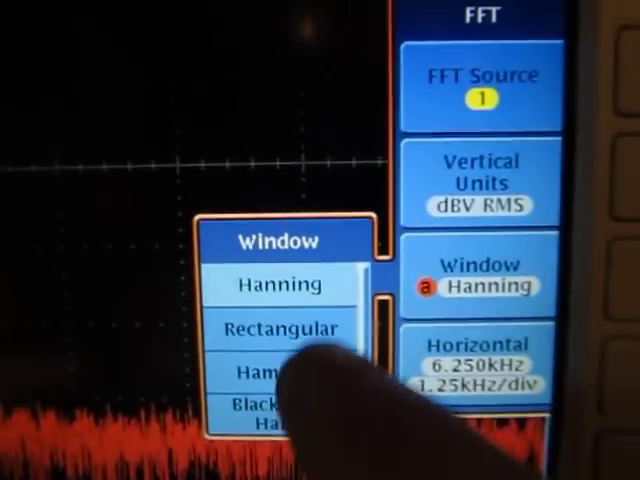